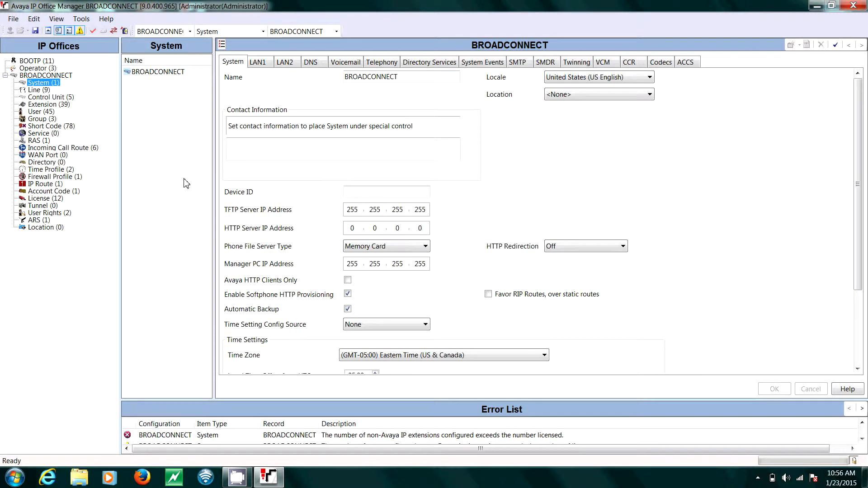
mouse_move(103, 161)
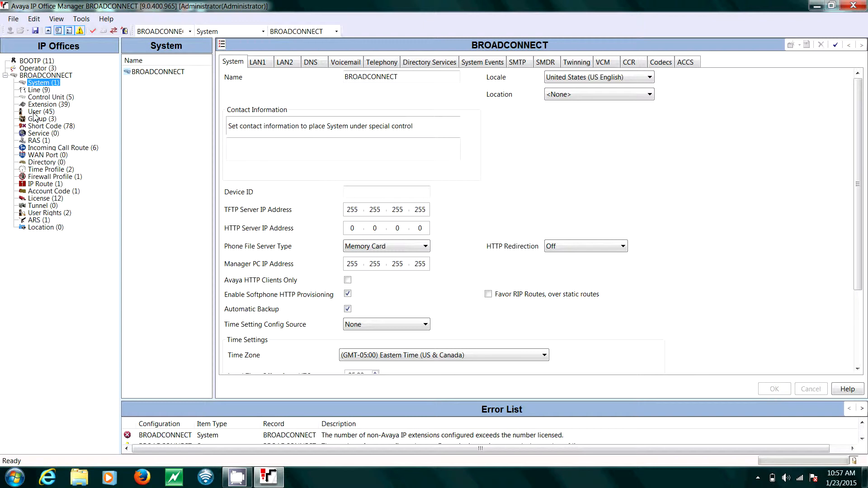
Step: Select User in the BROADCONNECT tree and bring up its context menu
left_click(35, 112)
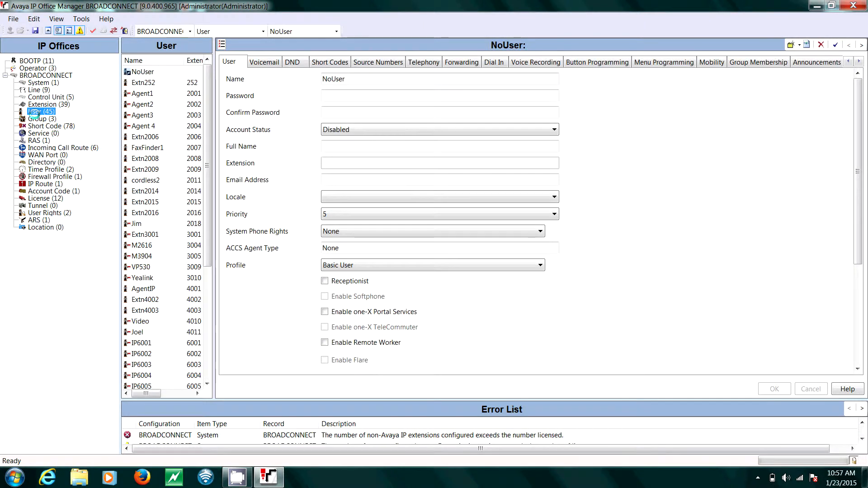
right_click(40, 112)
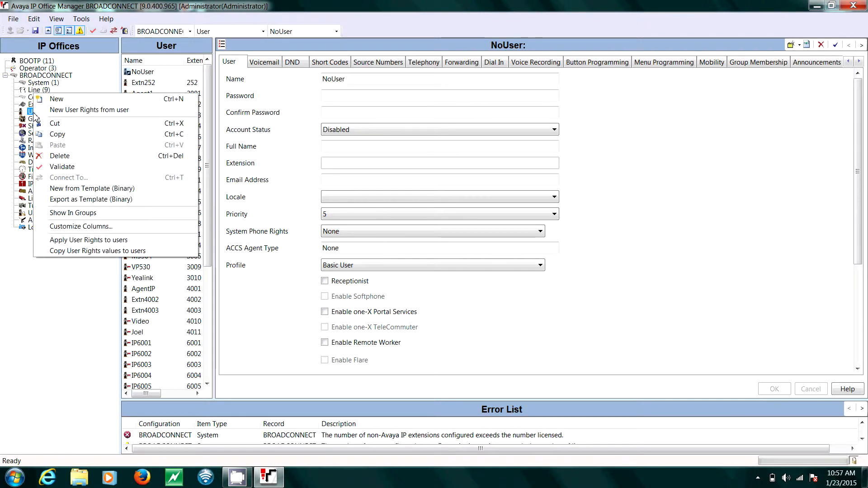
left_click(56, 98)
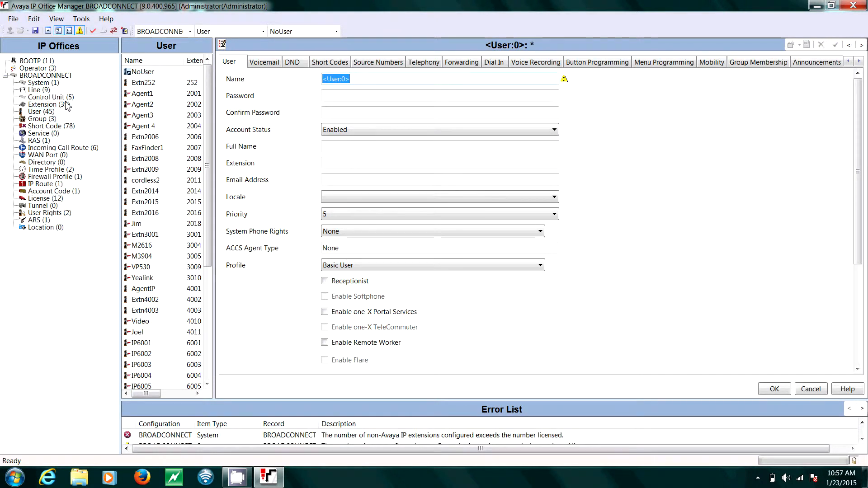
type("Je")
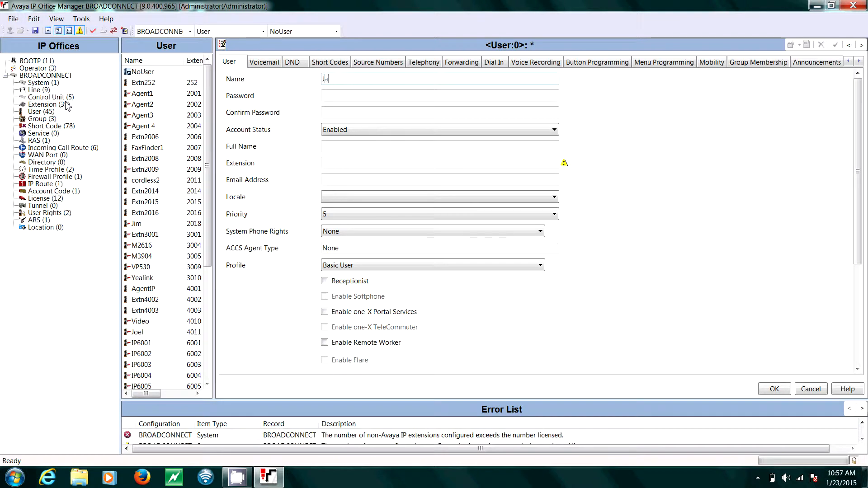
type("ason")
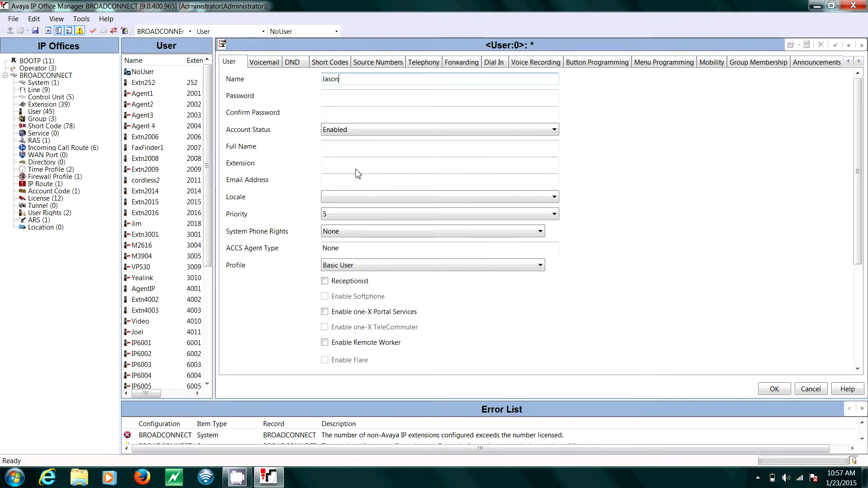
left_click(439, 146)
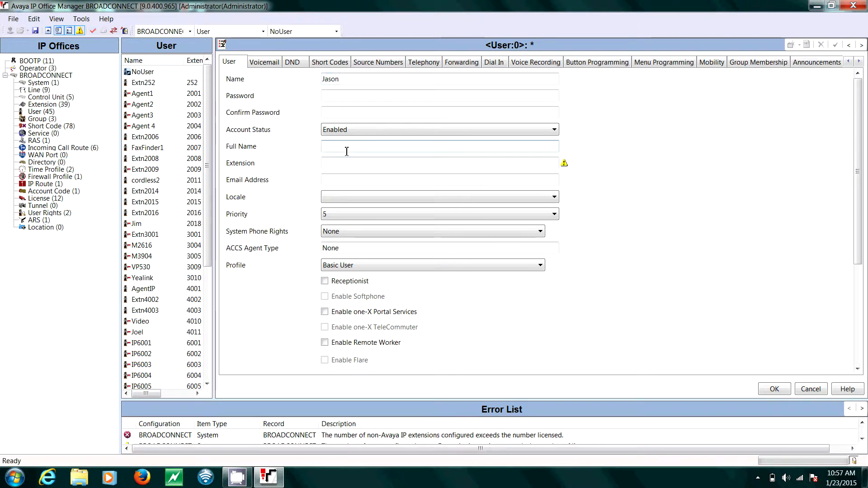
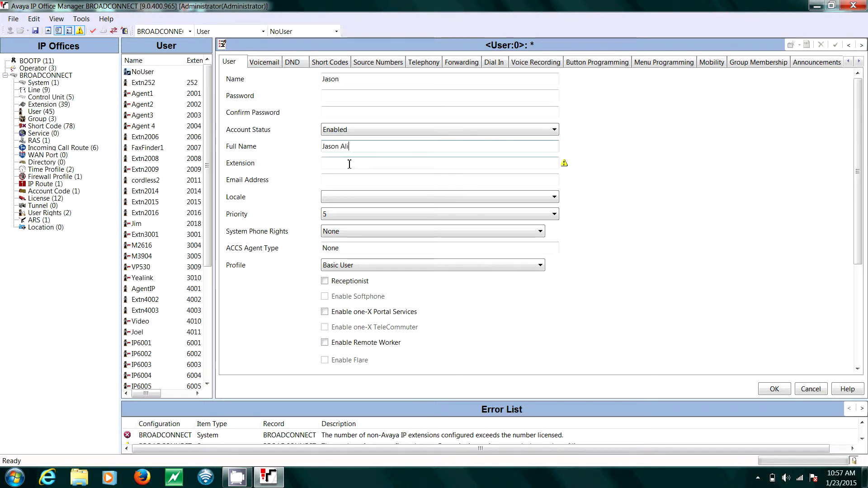
type("2345")
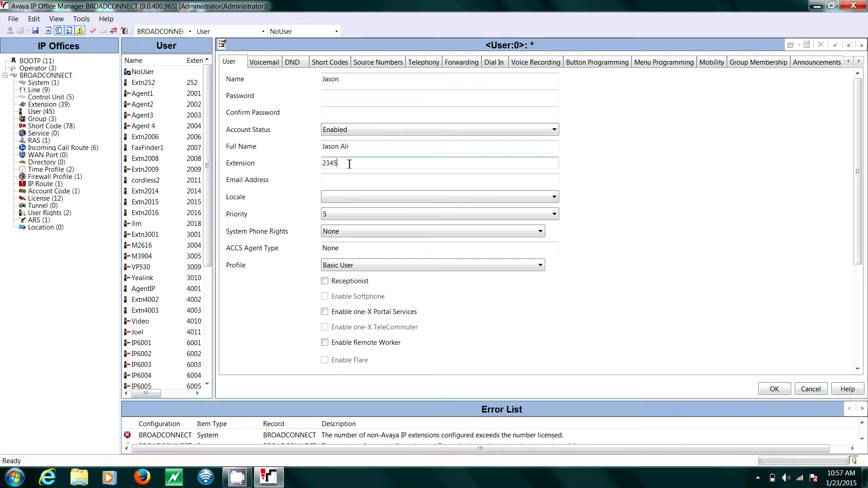
left_click(264, 61)
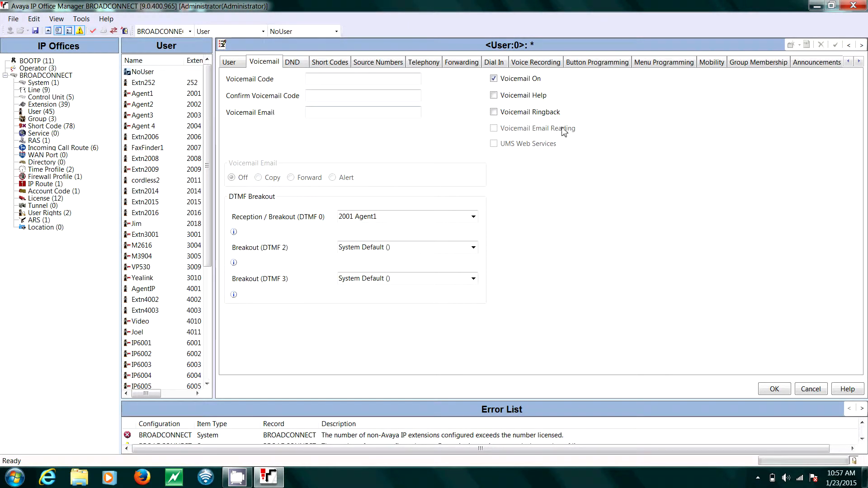
left_click(494, 94)
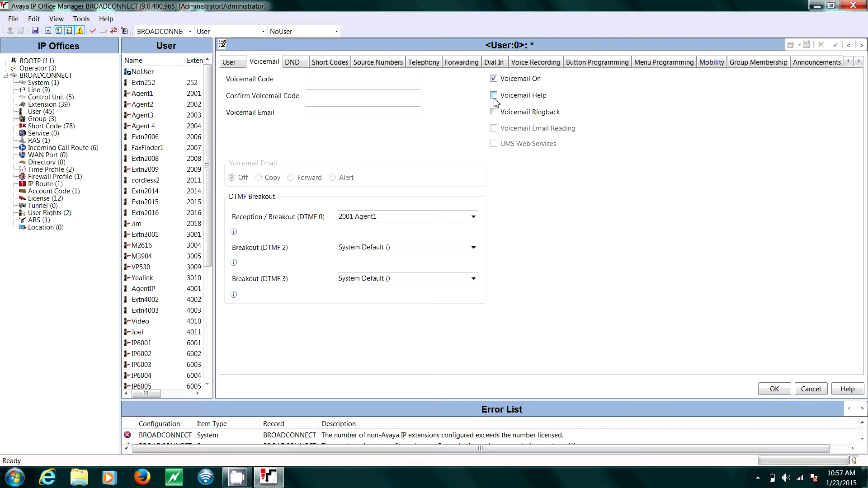
left_click(493, 94)
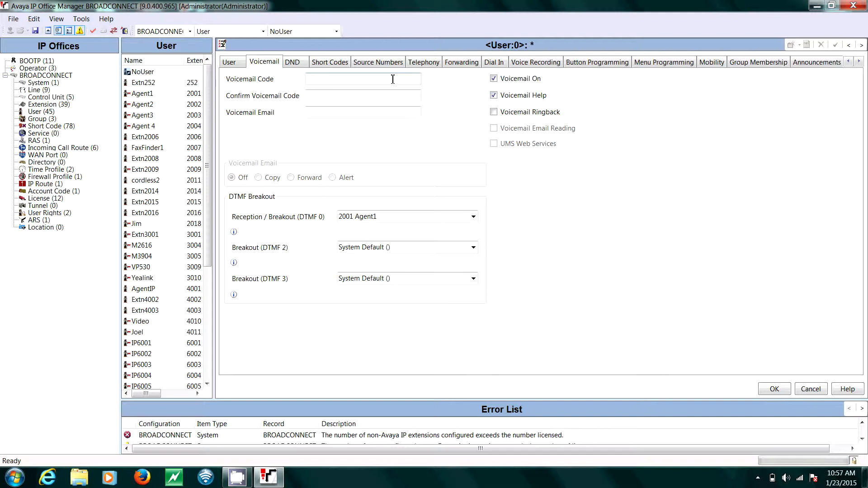
type("••")
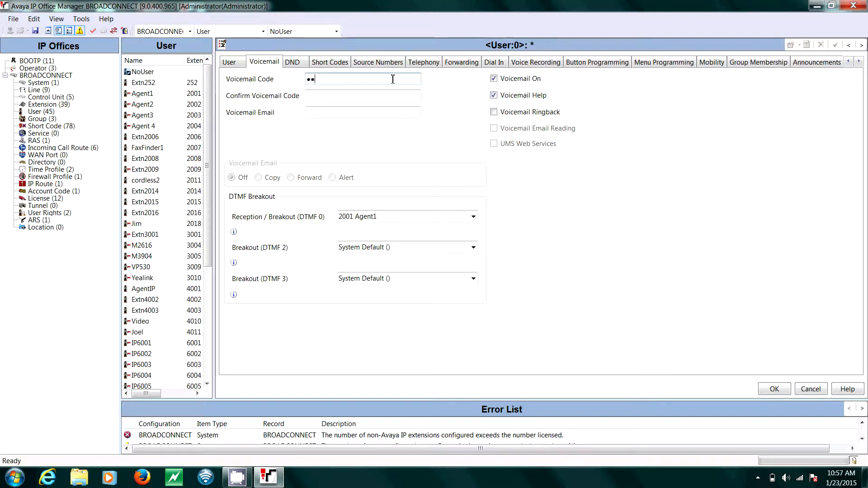
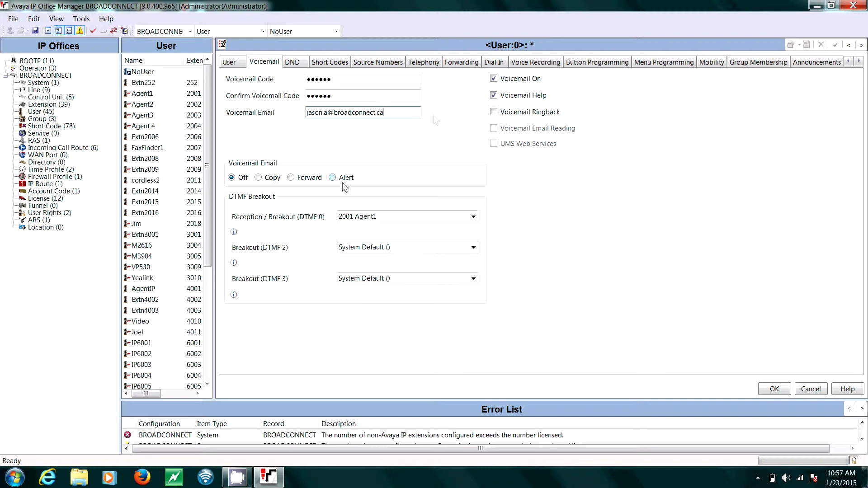
Step: Turn on Call Waiting under Telephony, then go to Supervisor Settings
left_click(423, 62)
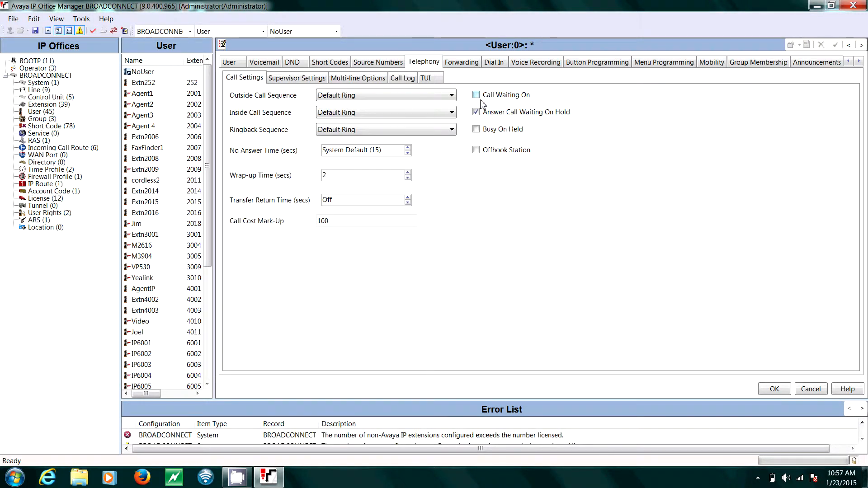
left_click(476, 94)
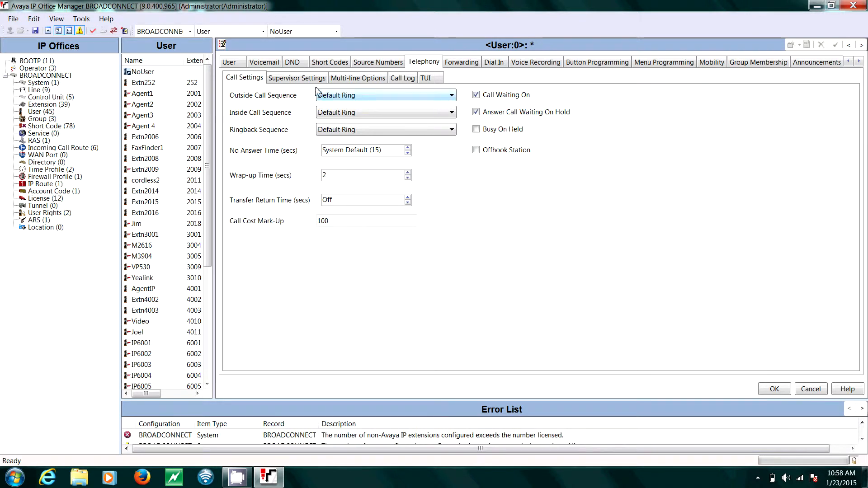
left_click(297, 77)
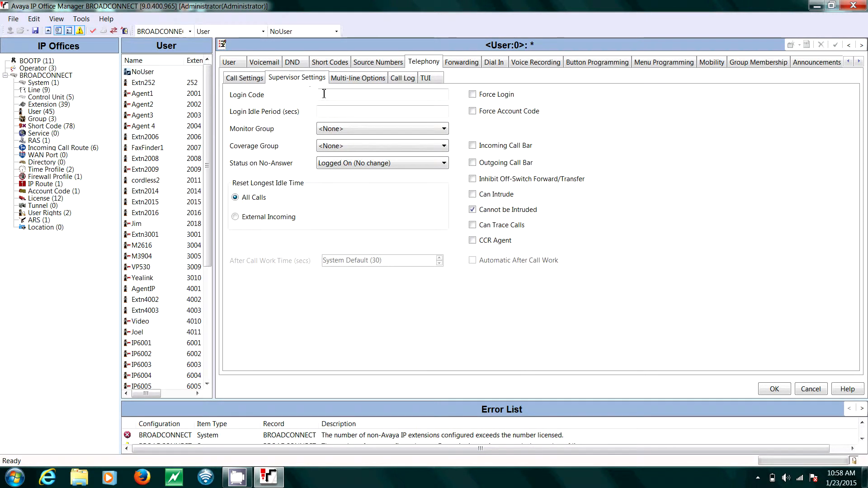
Step: Give Jason a login code and commit, adding user 2345 to the list
left_click(382, 95)
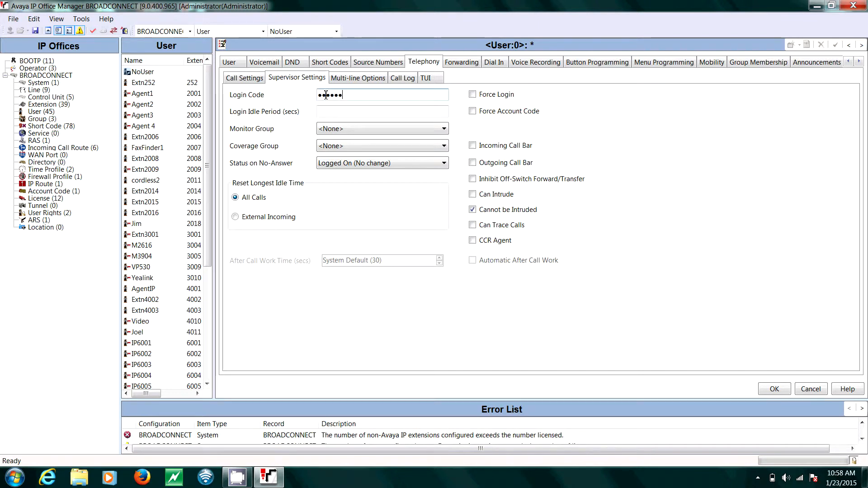
type("•")
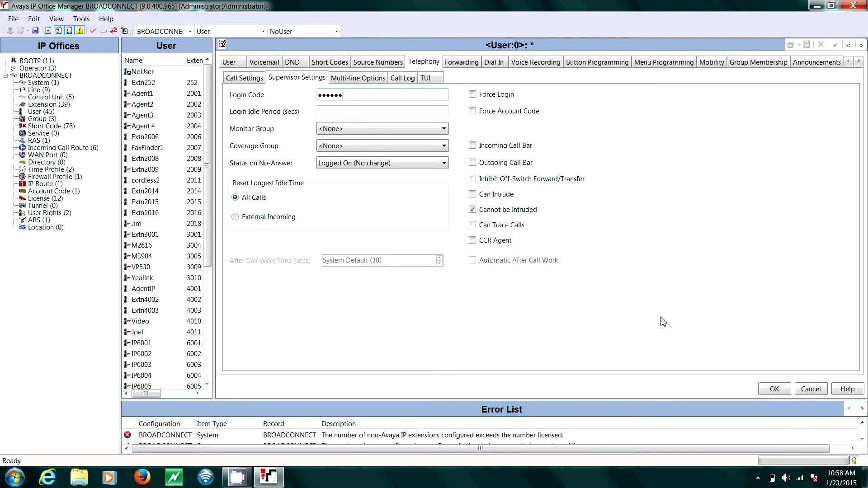
left_click(774, 389)
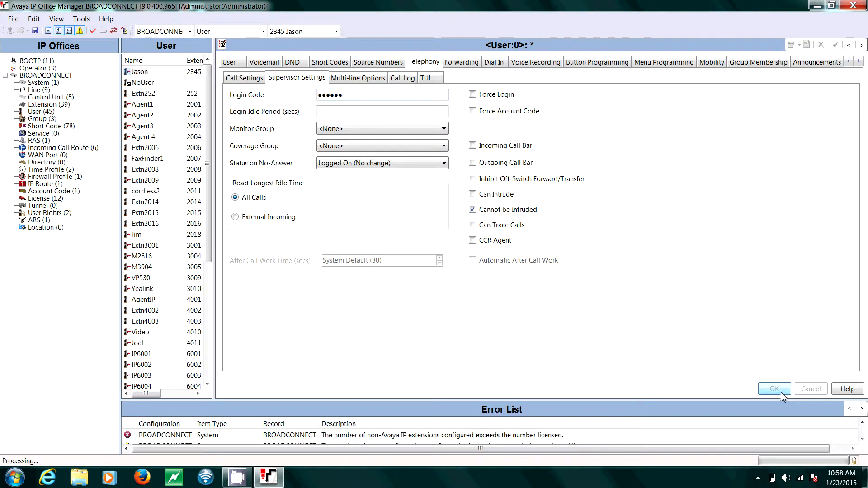
left_click(774, 389)
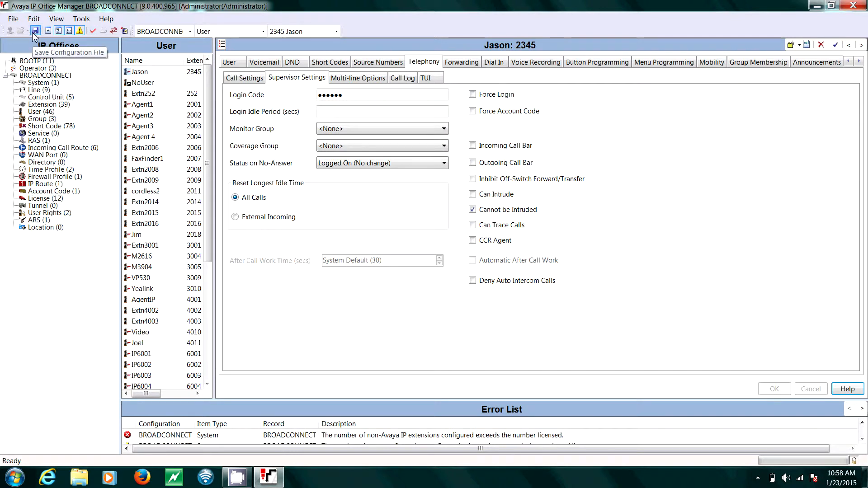
Step: Send the configuration to BROADCONNECT using Merge
left_click(35, 31)
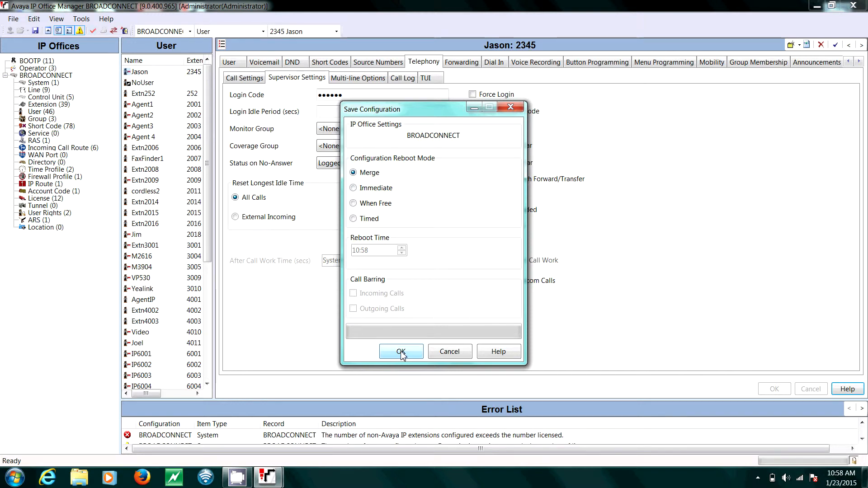
left_click(401, 352)
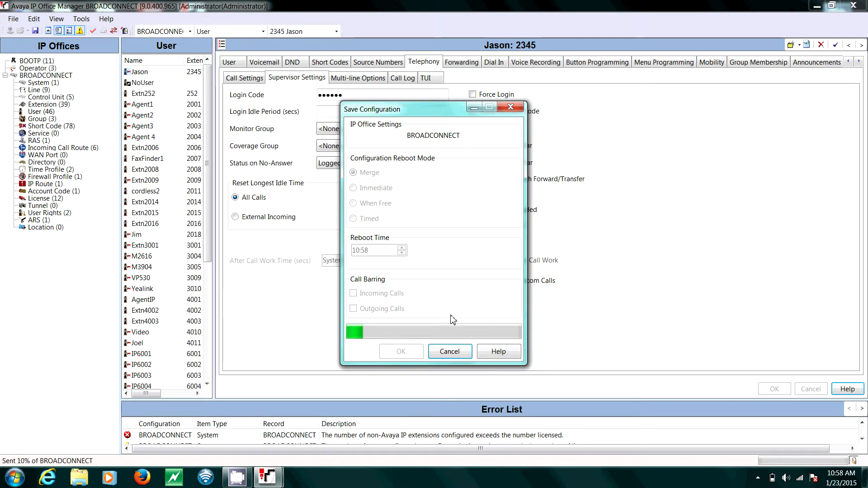